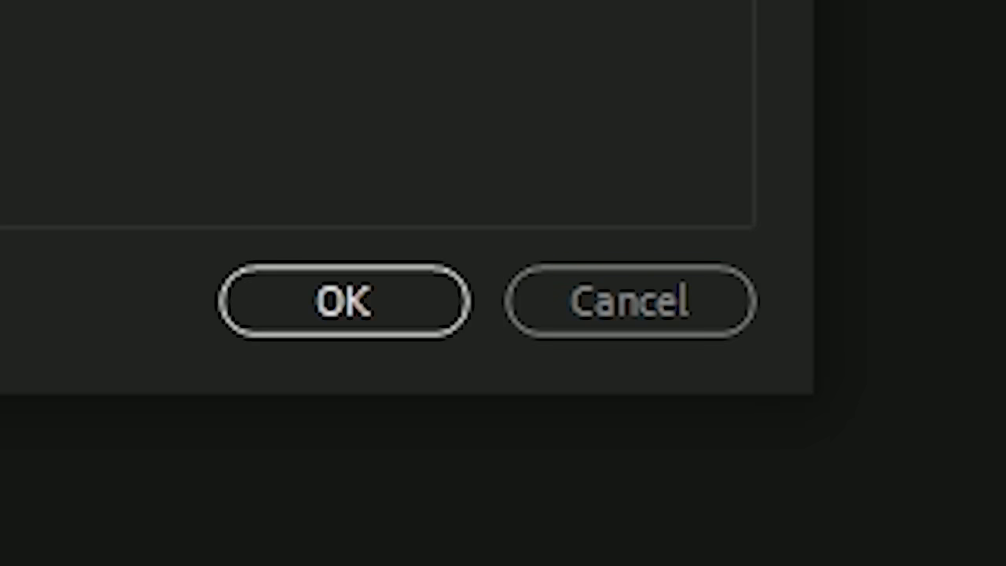
Confirm the pending dialog settings with OK.
left_click(342, 301)
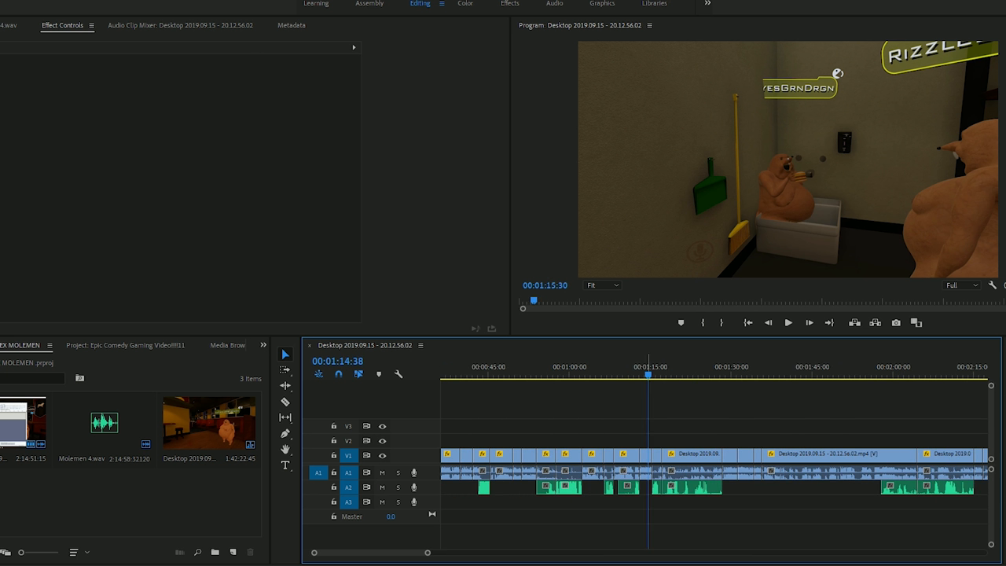
Place the playhead near 1:14 to review the synced gameplay and voice clips.
left_click(788, 323)
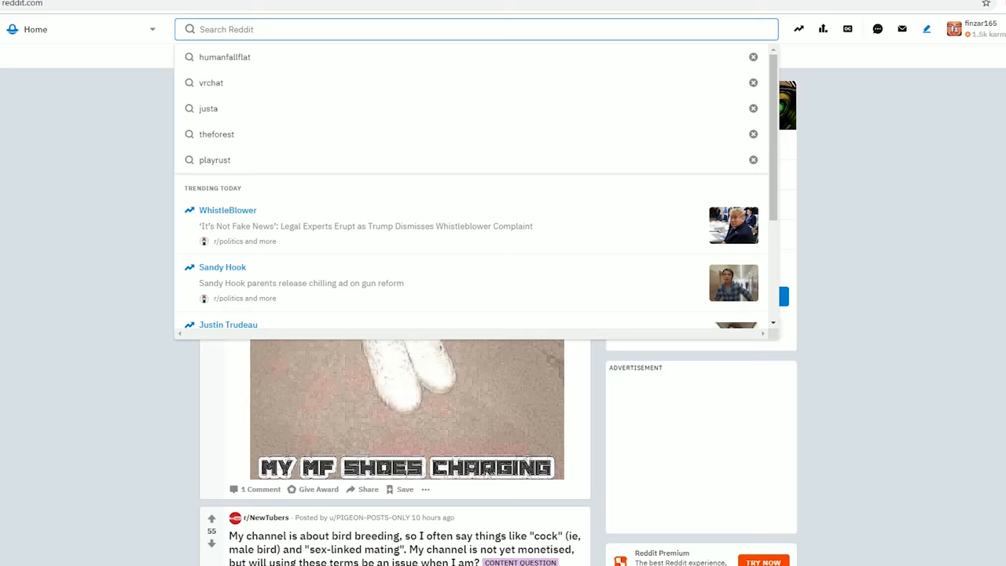
Search 'perfec' and scroll down through the r/justa subreddit feed.
type("perfec")
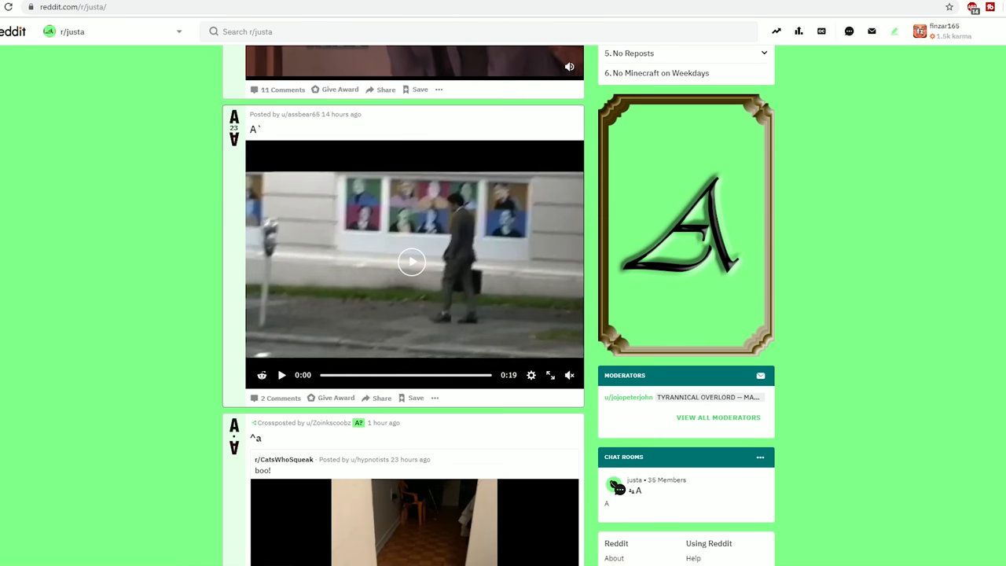
scroll("down", 3)
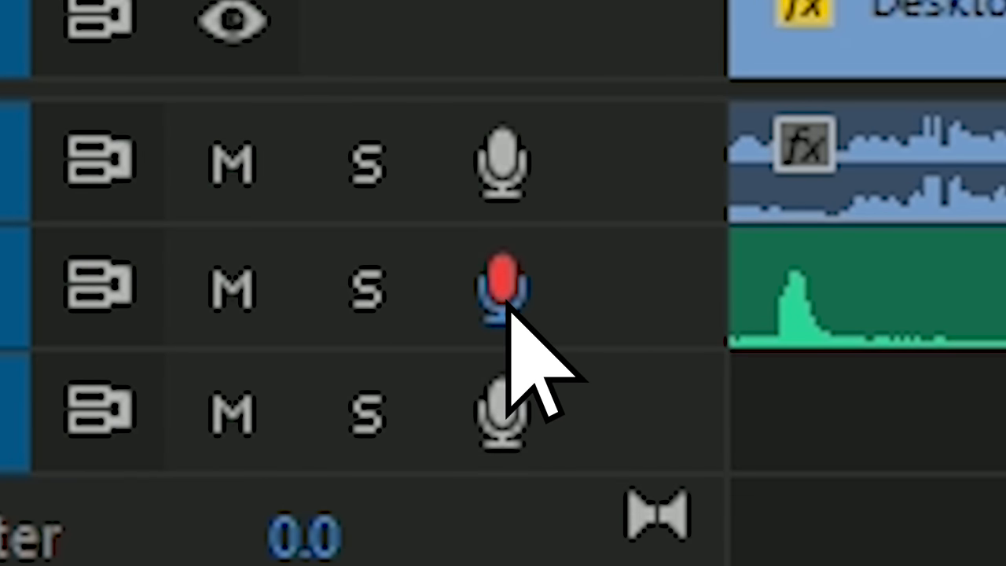
Start a voice-over recording onto audio track A2 over the gameplay footage.
left_click(503, 283)
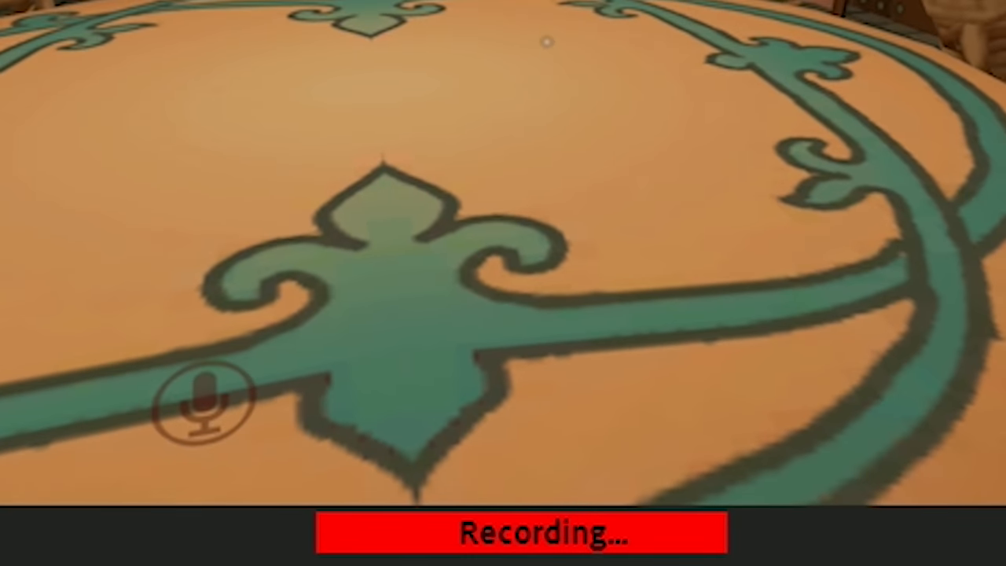